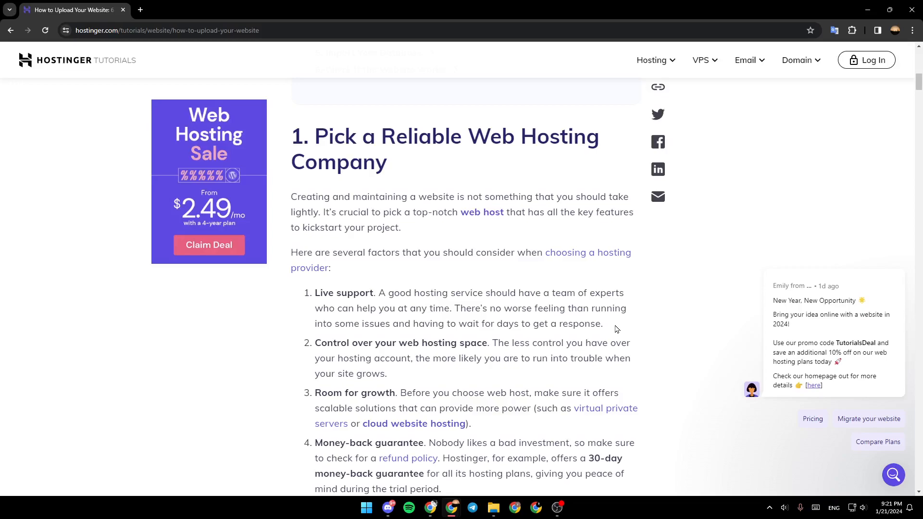
{"action": "mouse_move", "coordinate": [651, 317]}
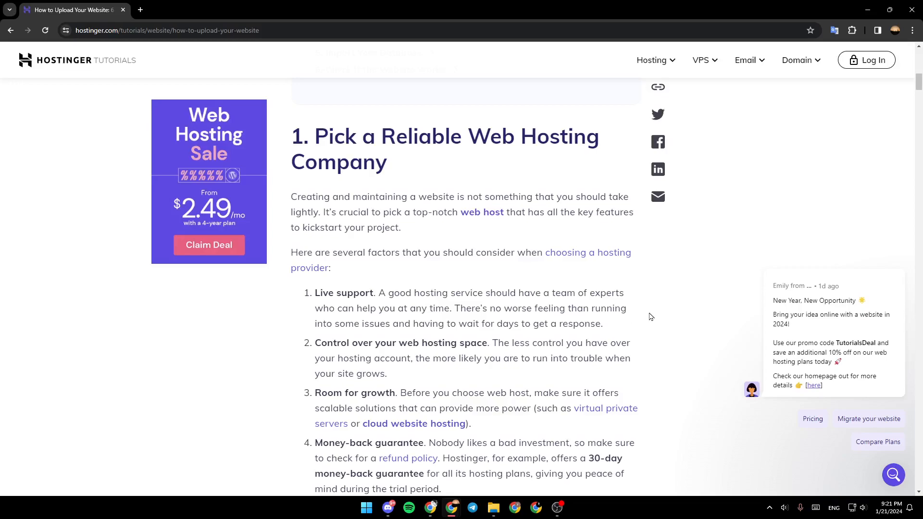
{"action": "mouse_move", "coordinate": [568, 181]}
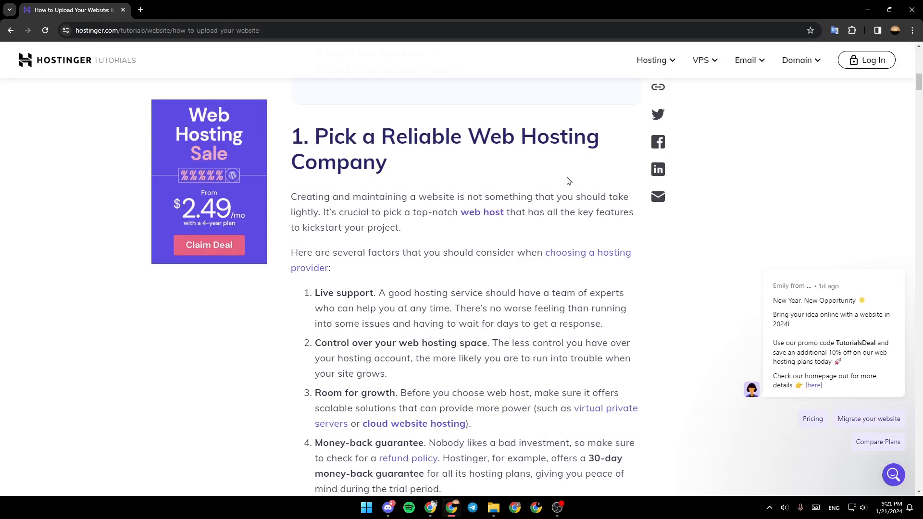
{"action": "mouse_move", "coordinate": [535, 242]}
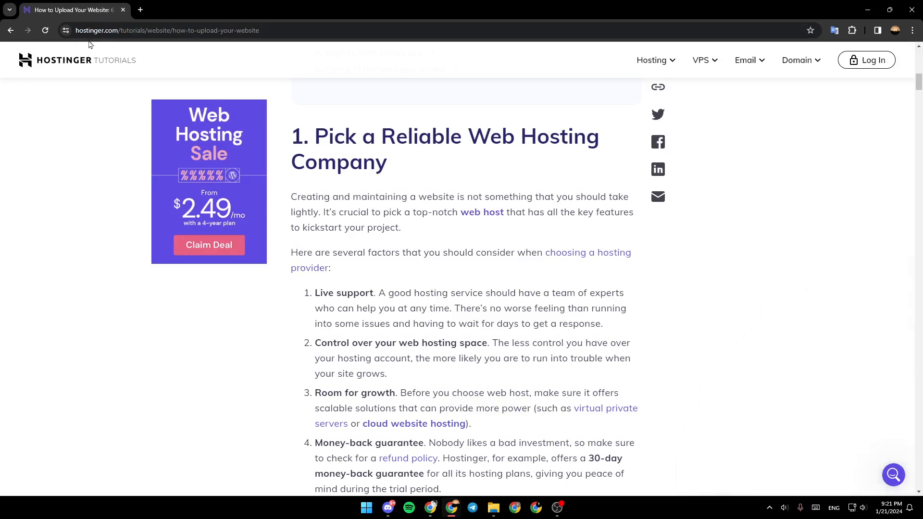
{"action": "mouse_move", "coordinate": [891, 179]}
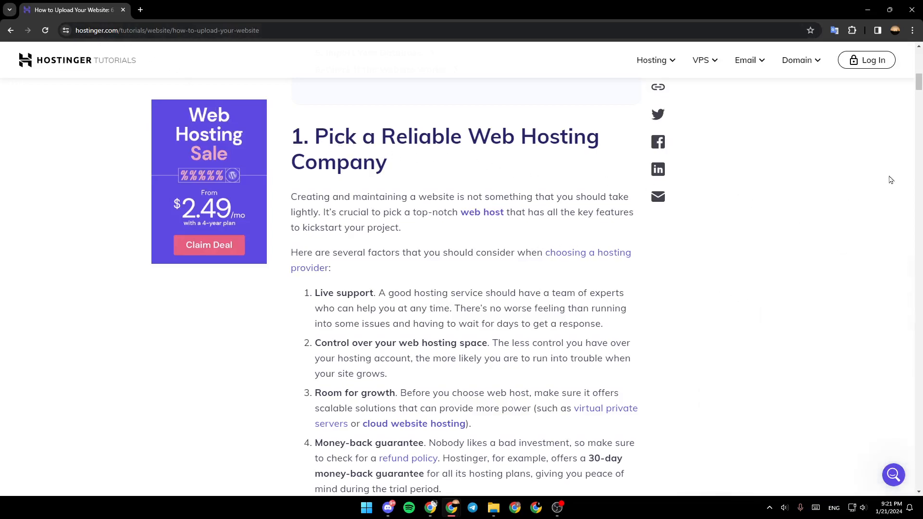
{"action": "mouse_move", "coordinate": [645, 136]}
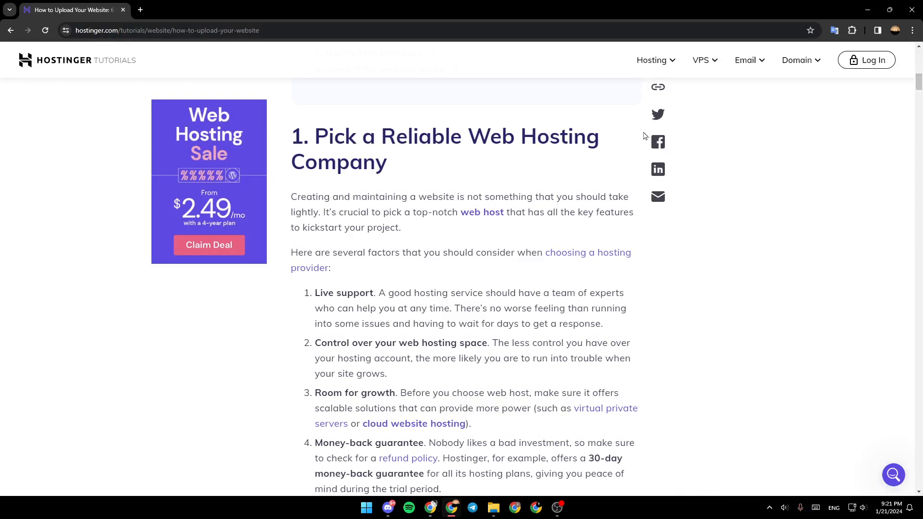
{"action": "mouse_move", "coordinate": [348, 200]}
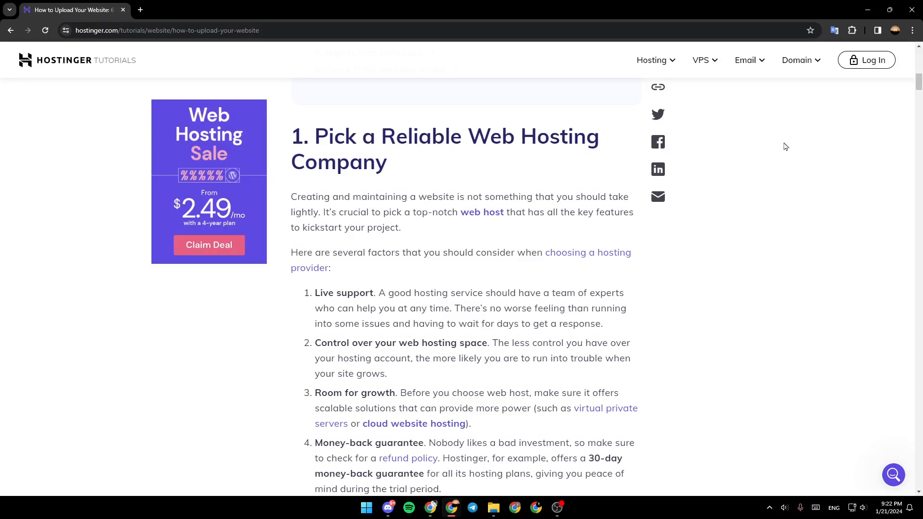
{"action": "scroll", "scroll_direction": "down", "scroll_amount": 3}
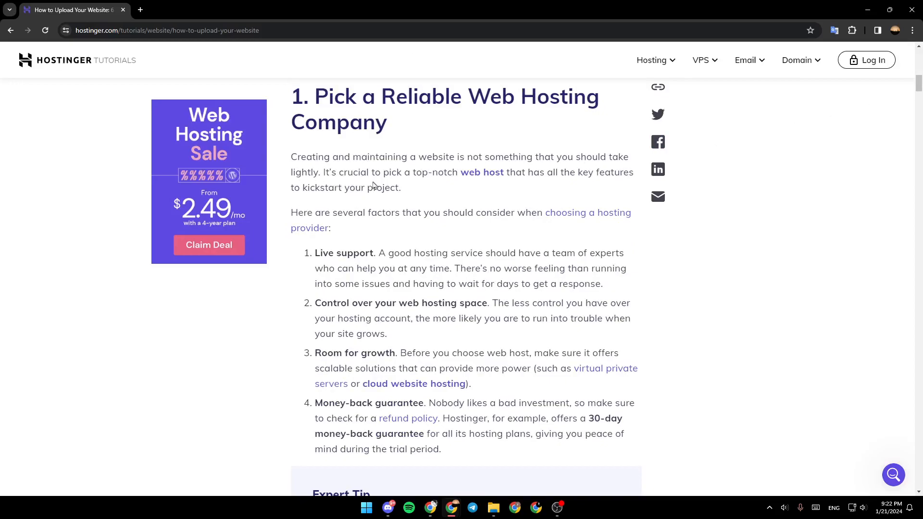
{"action": "mouse_move", "coordinate": [481, 172]}
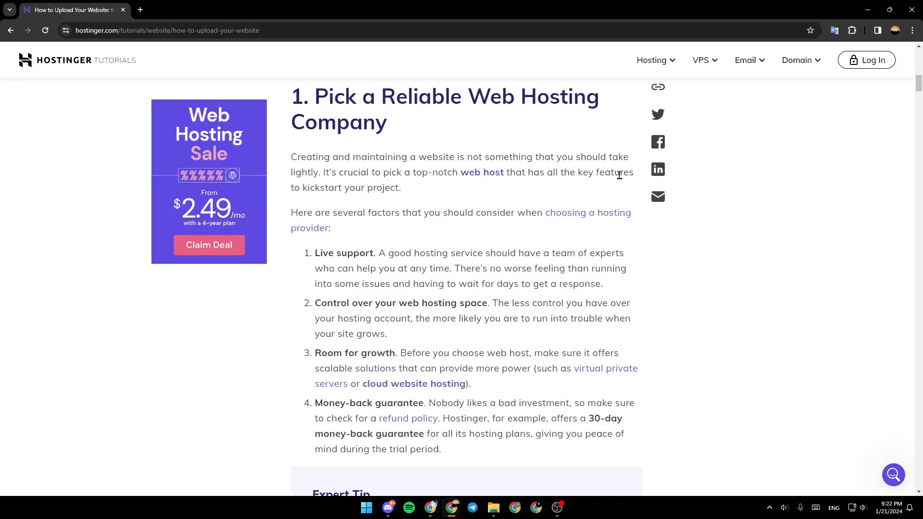
{"action": "mouse_move", "coordinate": [386, 186]}
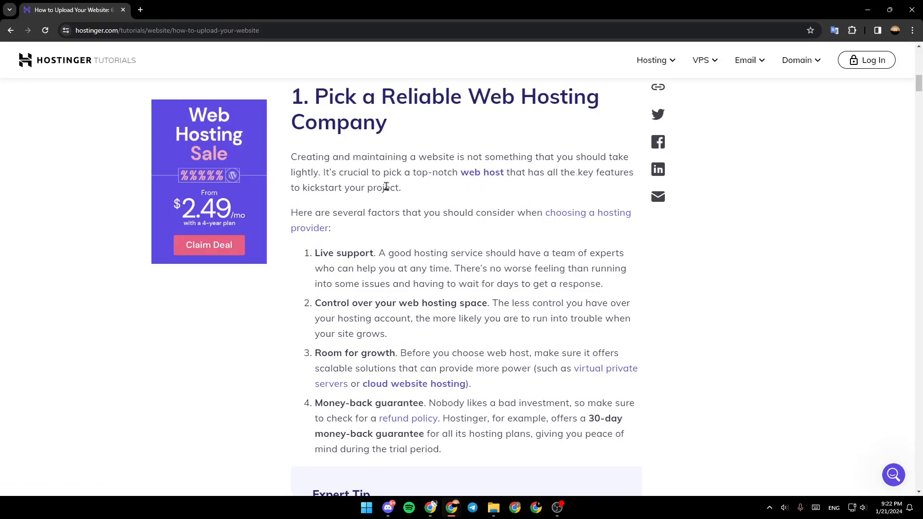
{"action": "mouse_move", "coordinate": [369, 224]}
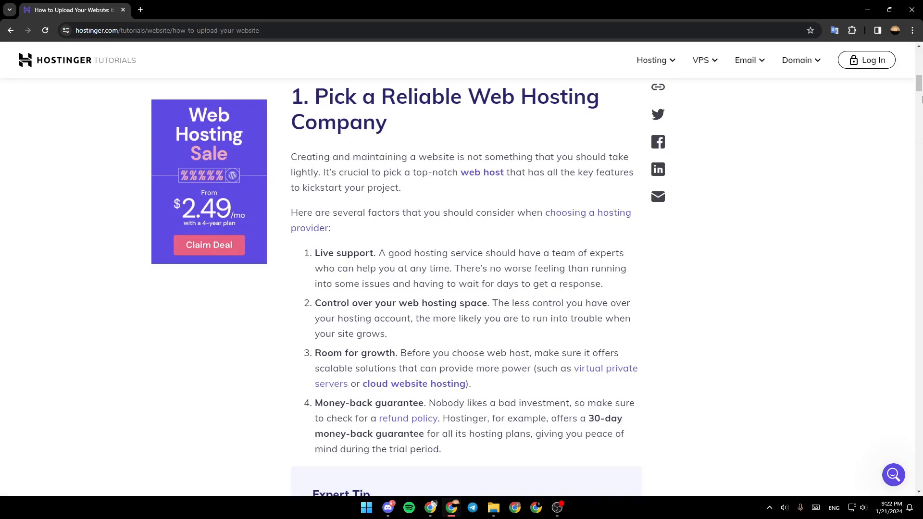
{"action": "scroll", "scroll_direction": "down", "scroll_amount": 3}
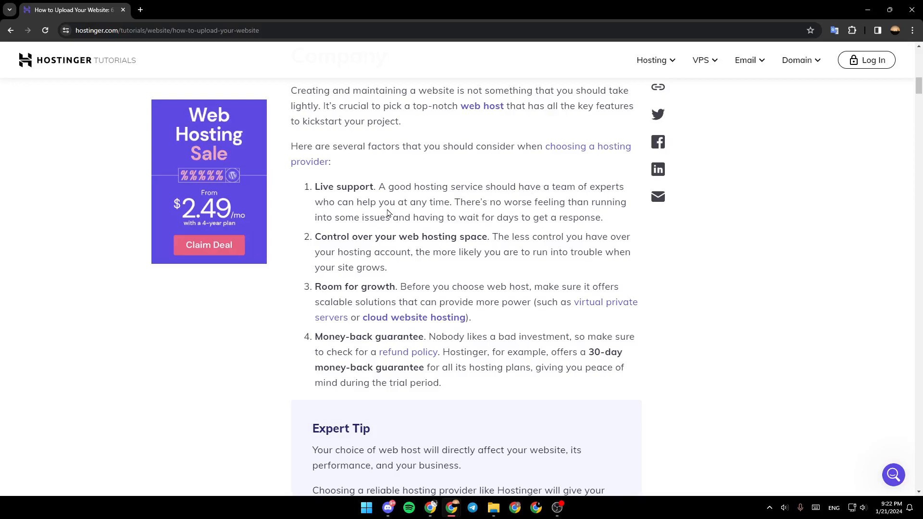
{"action": "mouse_move", "coordinate": [503, 209]}
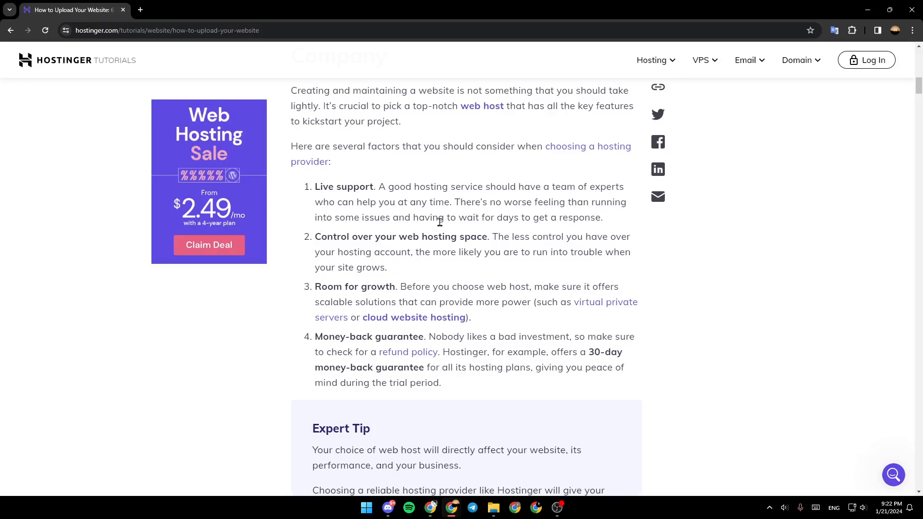
{"action": "mouse_move", "coordinate": [574, 217]}
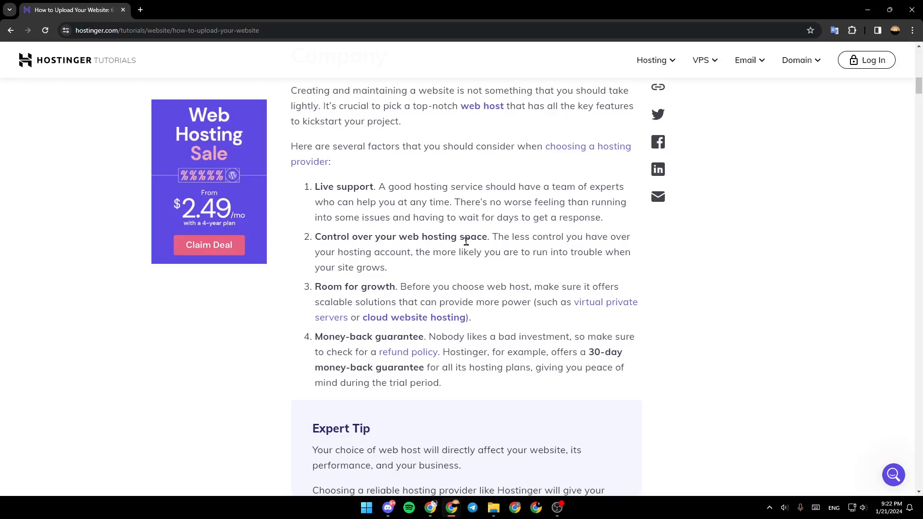
{"action": "mouse_move", "coordinate": [334, 255]}
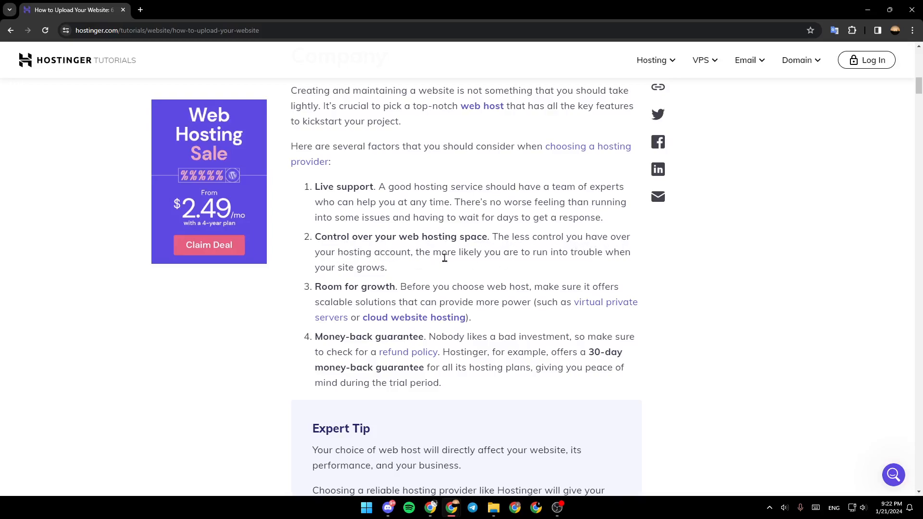
{"action": "mouse_move", "coordinate": [548, 258]}
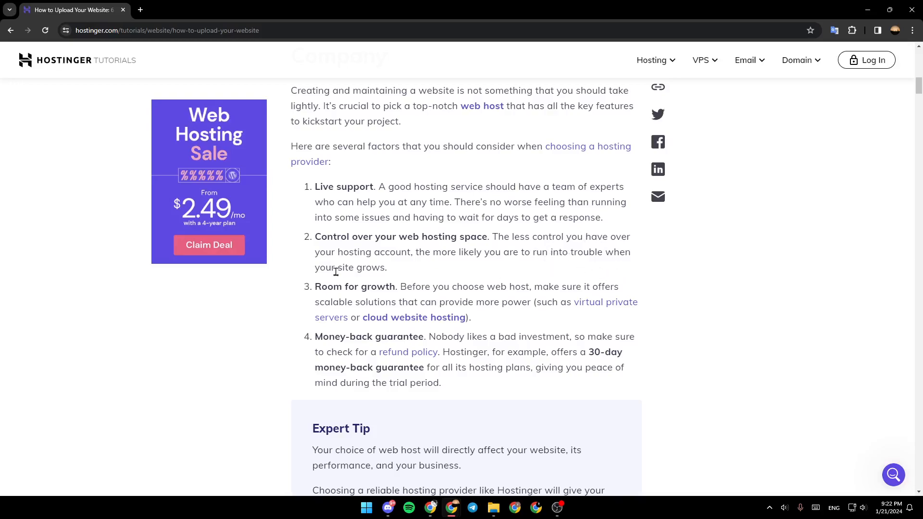
{"action": "mouse_move", "coordinate": [356, 293]}
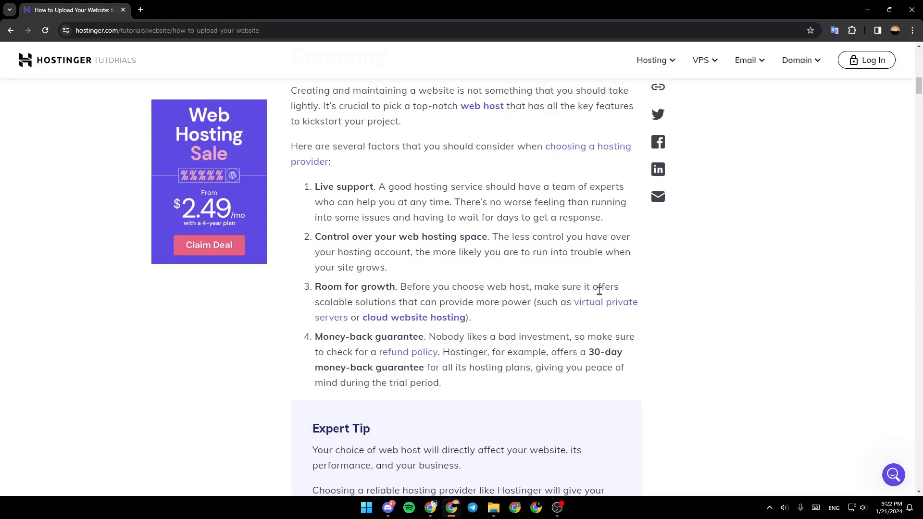
{"action": "mouse_move", "coordinate": [396, 305]}
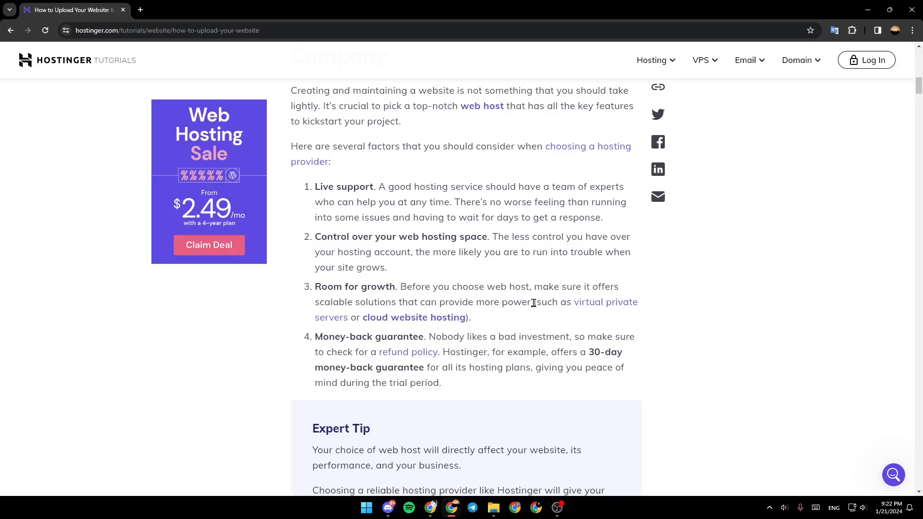
{"action": "mouse_move", "coordinate": [603, 315]}
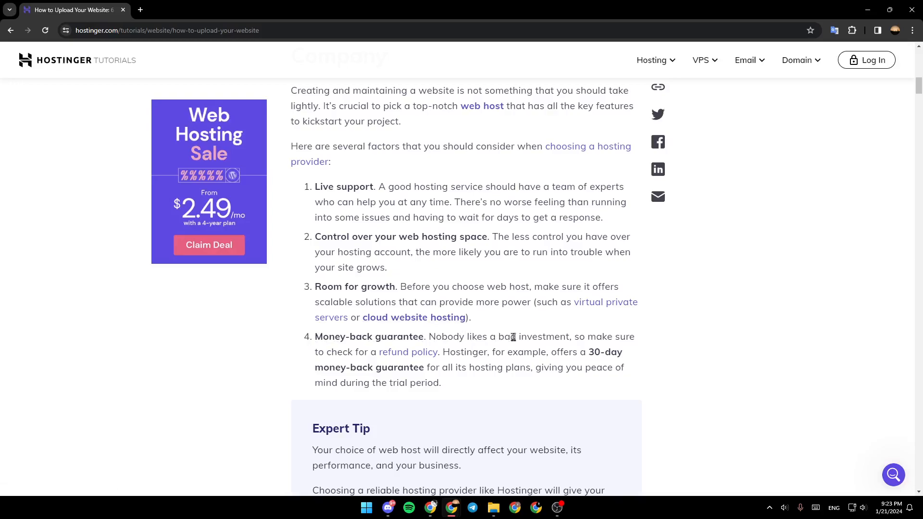
{"action": "mouse_move", "coordinate": [636, 333]}
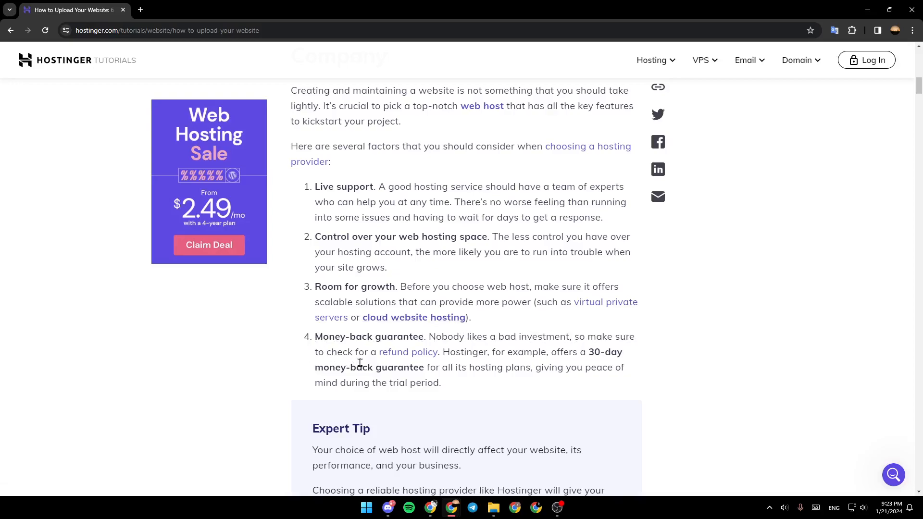
{"action": "mouse_move", "coordinate": [467, 367]}
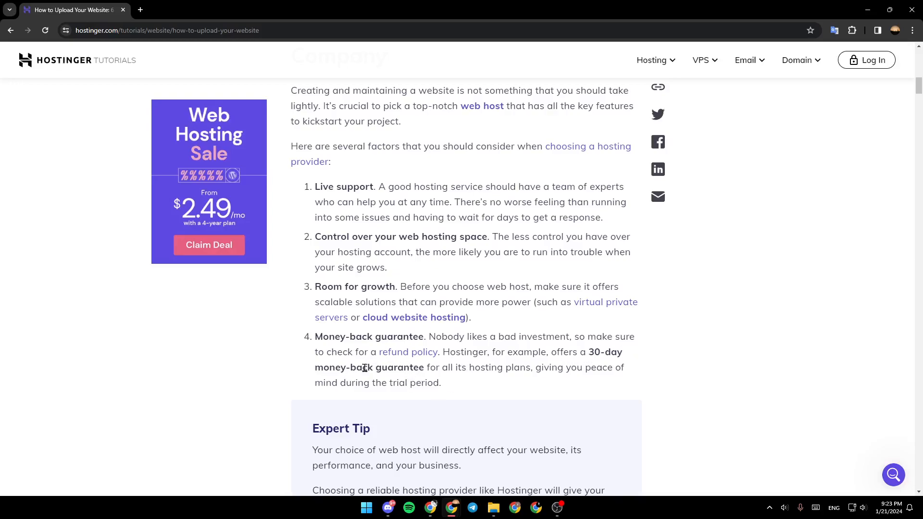
{"action": "mouse_move", "coordinate": [461, 378]}
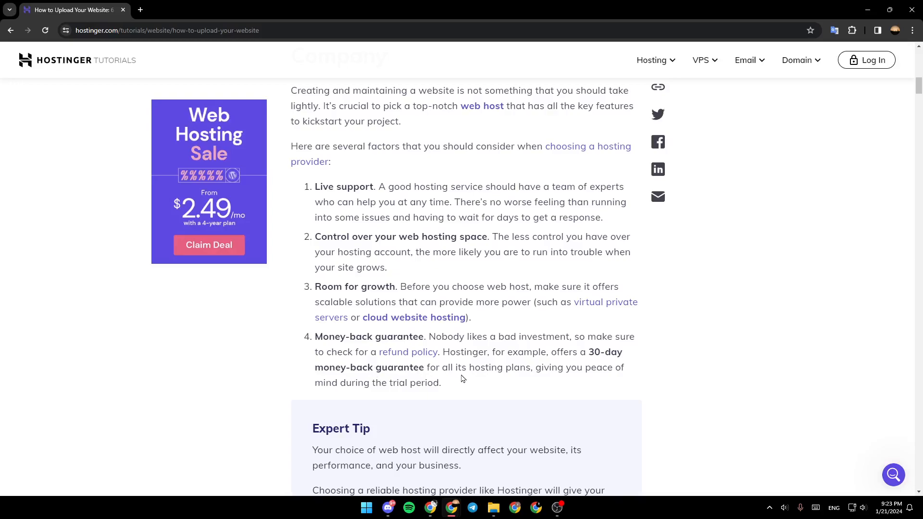
{"action": "mouse_move", "coordinate": [587, 378]}
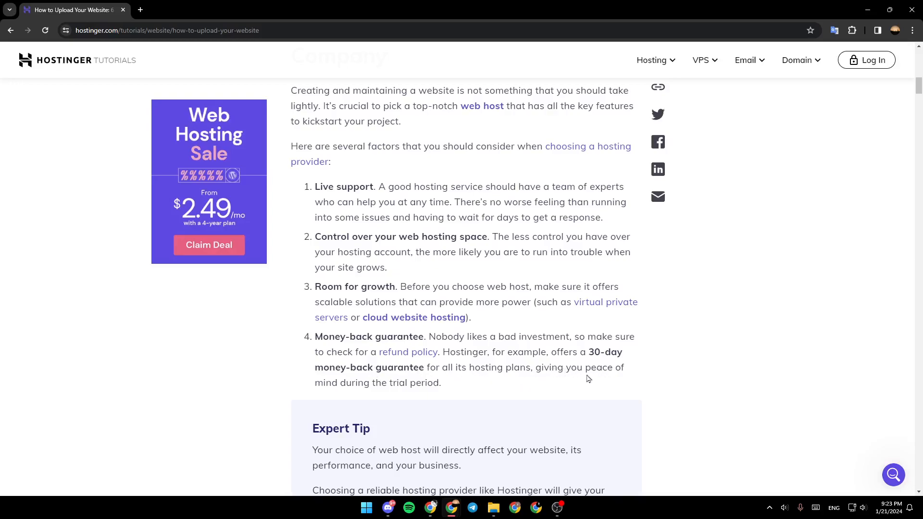
{"action": "mouse_move", "coordinate": [461, 394]}
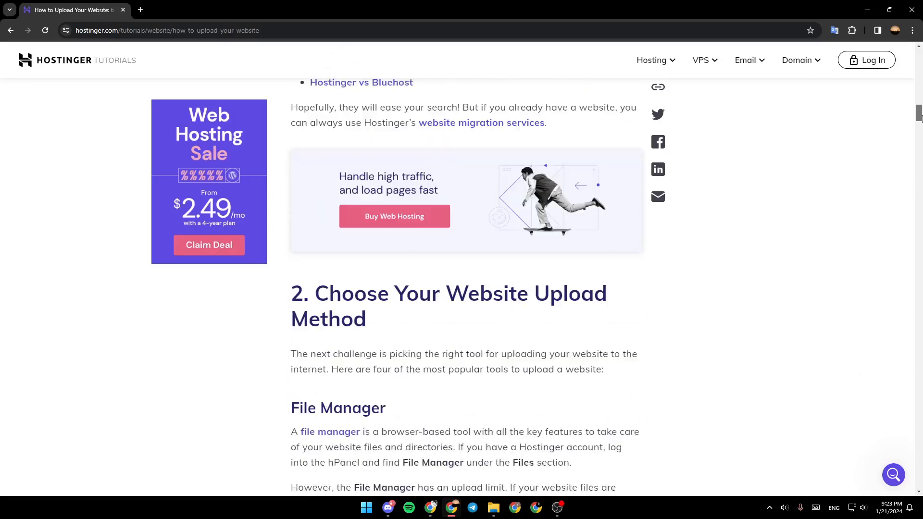
{"action": "scroll", "scroll_direction": "down", "scroll_amount": 3}
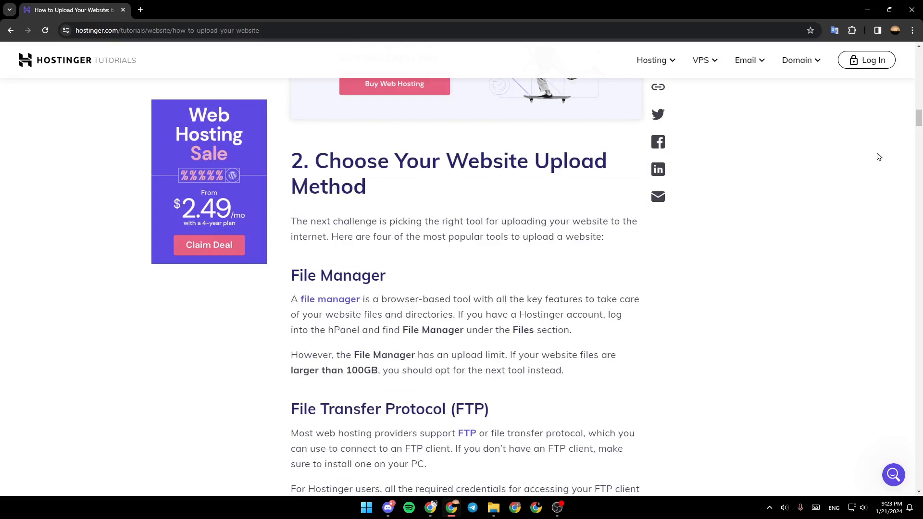
{"action": "scroll", "scroll_direction": "down", "scroll_amount": 3}
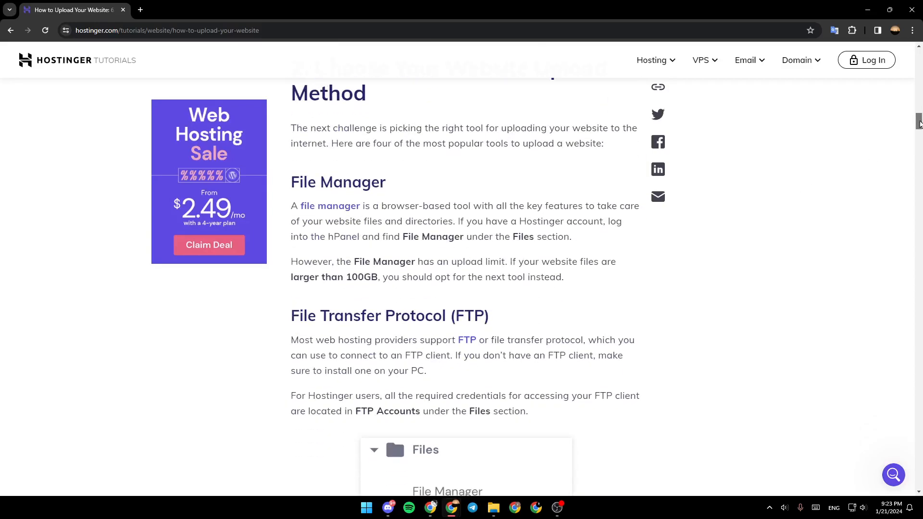
{"action": "scroll", "scroll_direction": "down", "scroll_amount": 3}
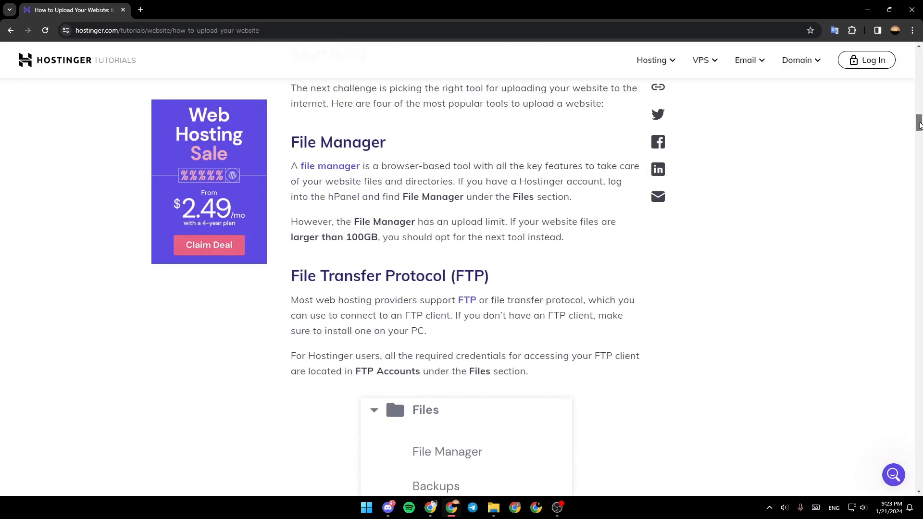
{"action": "scroll", "scroll_direction": "down", "scroll_amount": 3}
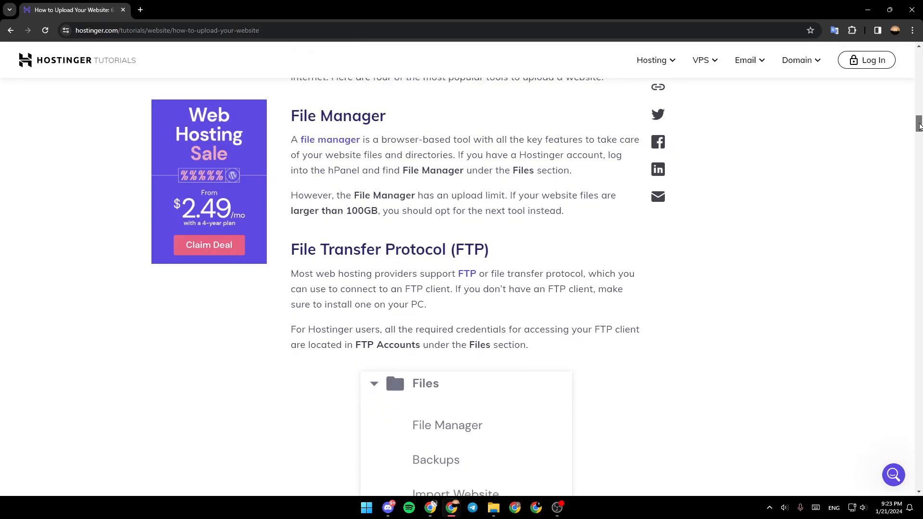
{"action": "scroll", "scroll_direction": "down", "scroll_amount": 3}
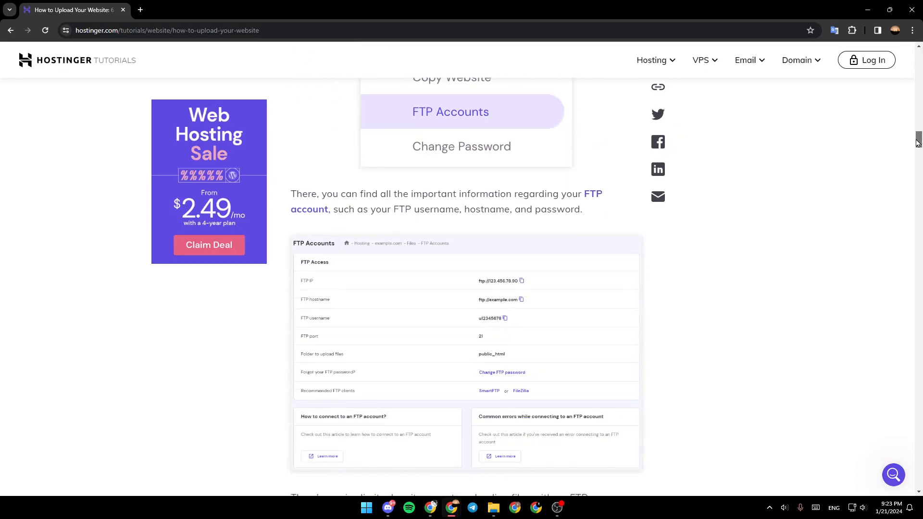
{"action": "scroll", "scroll_direction": "down", "scroll_amount": 3}
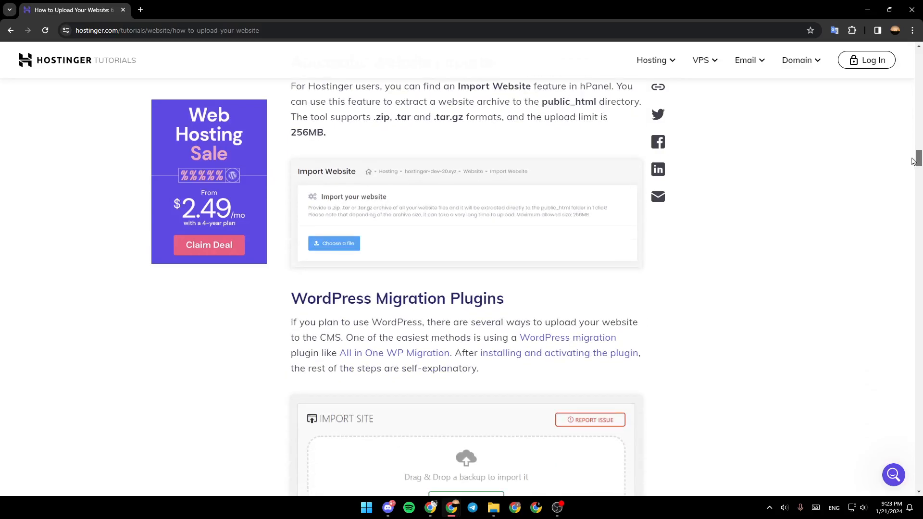
{"action": "scroll", "scroll_direction": "down", "scroll_amount": 3}
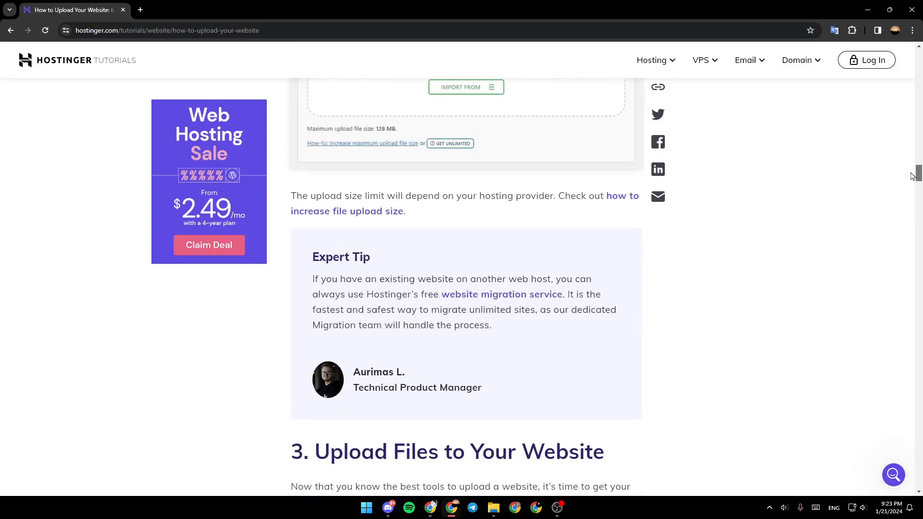
{"action": "scroll", "scroll_direction": "down", "scroll_amount": 3}
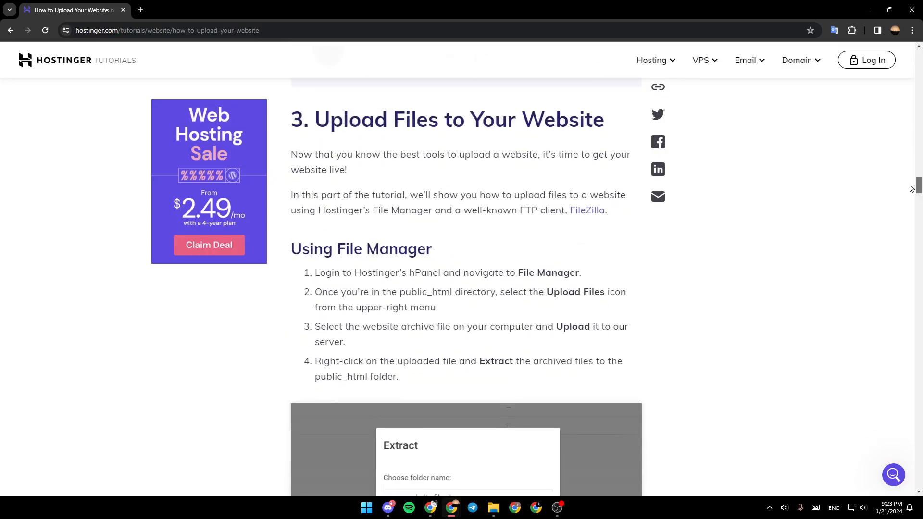
{"action": "scroll", "scroll_direction": "down", "scroll_amount": 3}
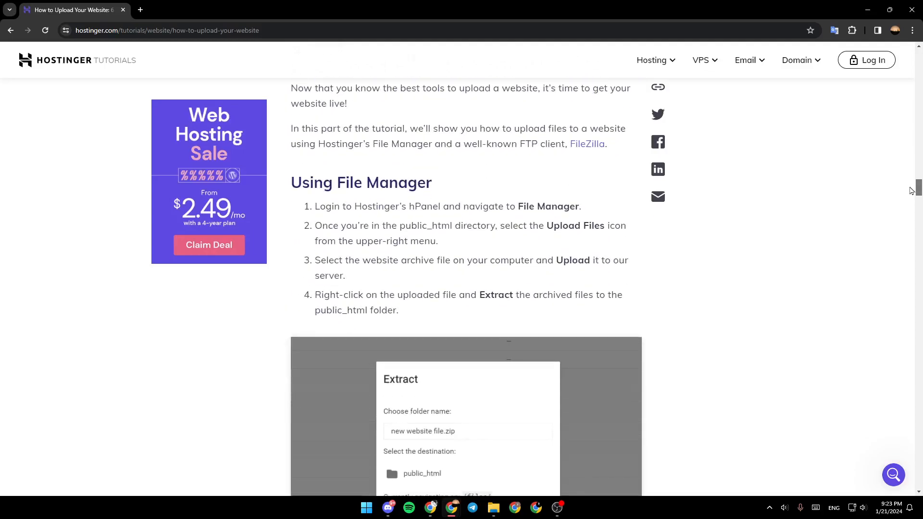
{"action": "scroll", "scroll_direction": "down", "scroll_amount": 3}
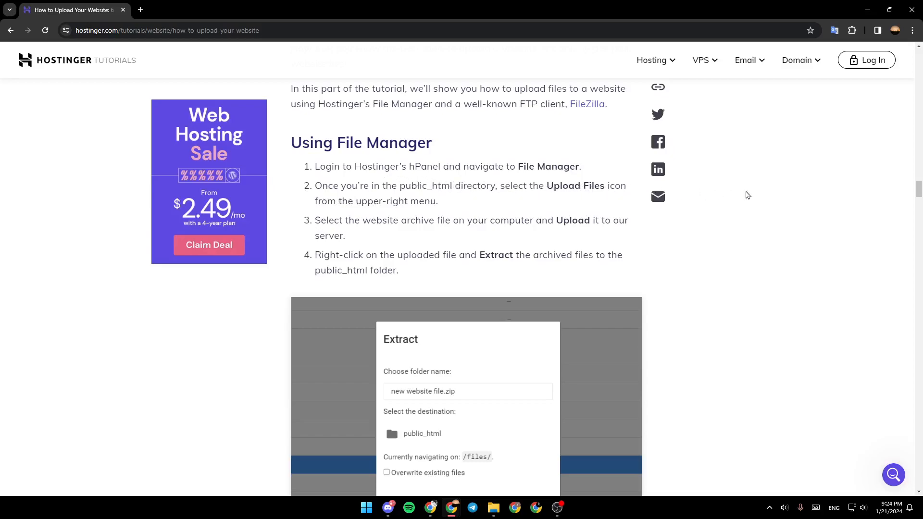
{"action": "scroll", "scroll_direction": "down", "scroll_amount": 3}
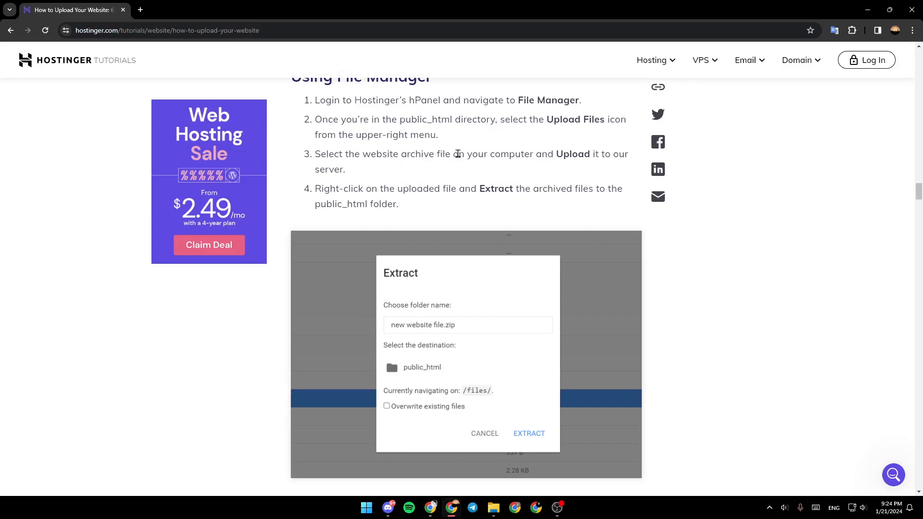
{"action": "mouse_move", "coordinate": [493, 172]}
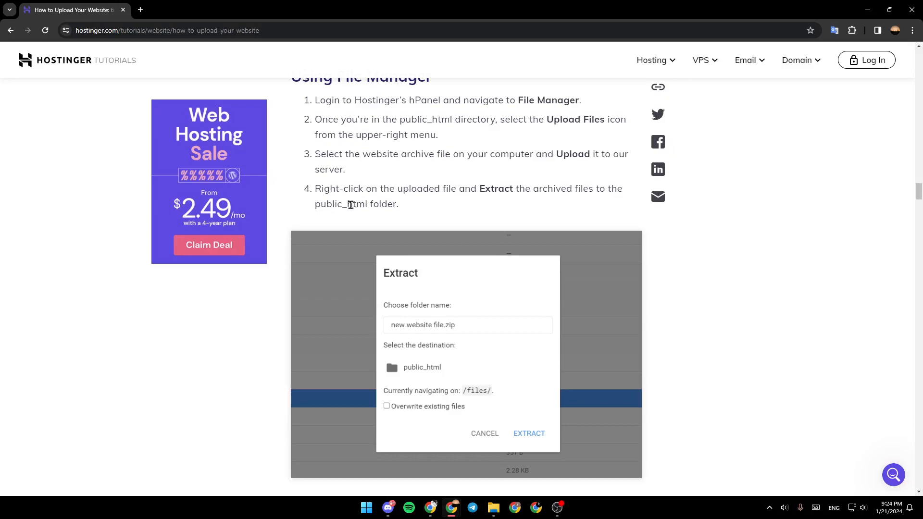
{"action": "scroll", "scroll_direction": "down", "scroll_amount": 3}
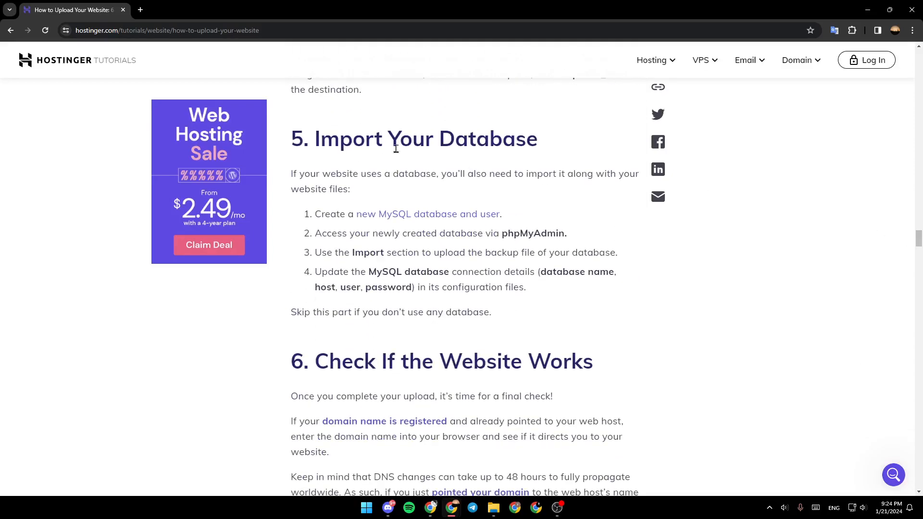
{"action": "mouse_move", "coordinate": [516, 168]}
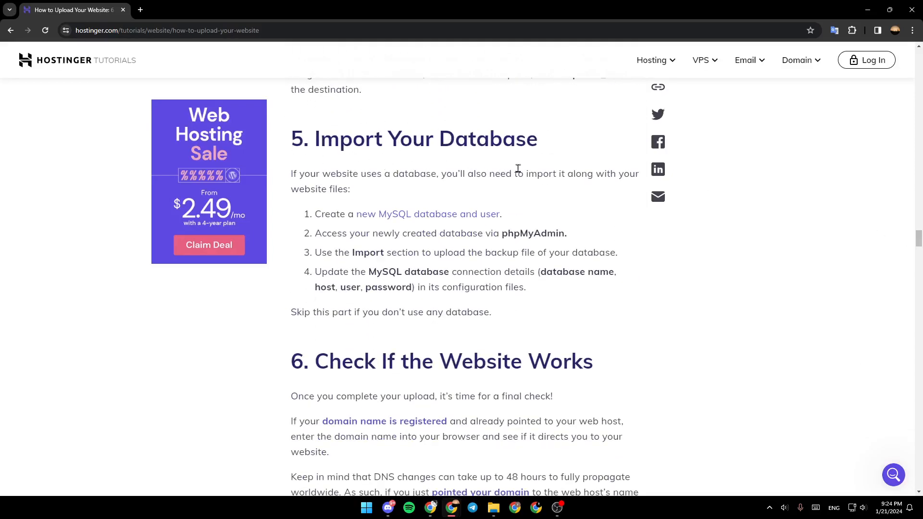
{"action": "mouse_move", "coordinate": [334, 179]}
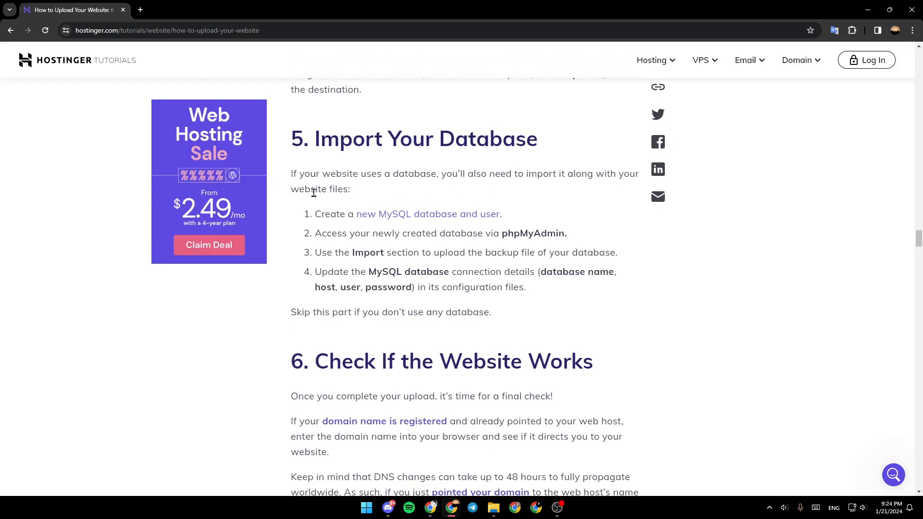
{"action": "mouse_move", "coordinate": [344, 217]}
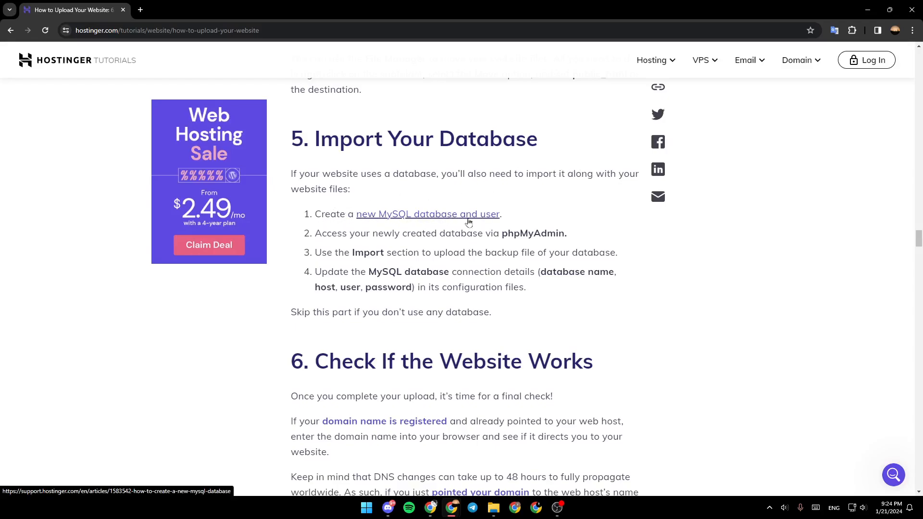
{"action": "mouse_move", "coordinate": [419, 235]}
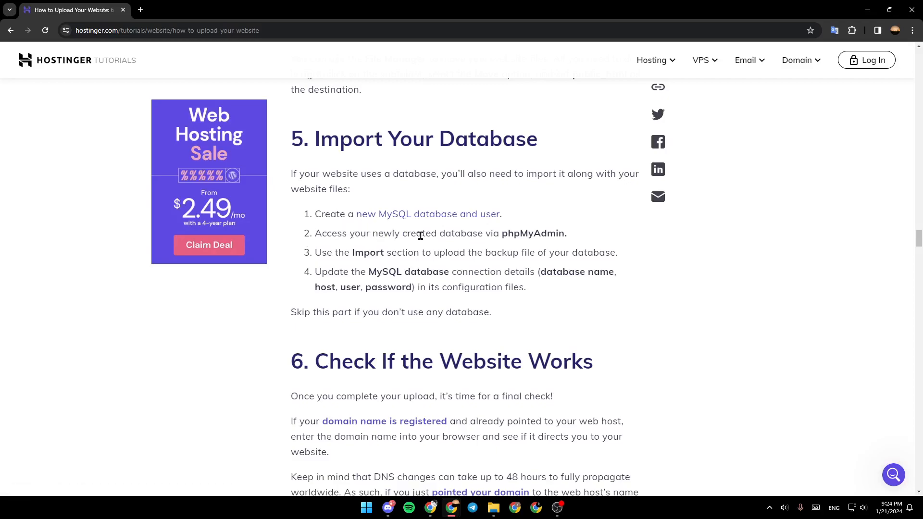
{"action": "mouse_move", "coordinate": [508, 233]}
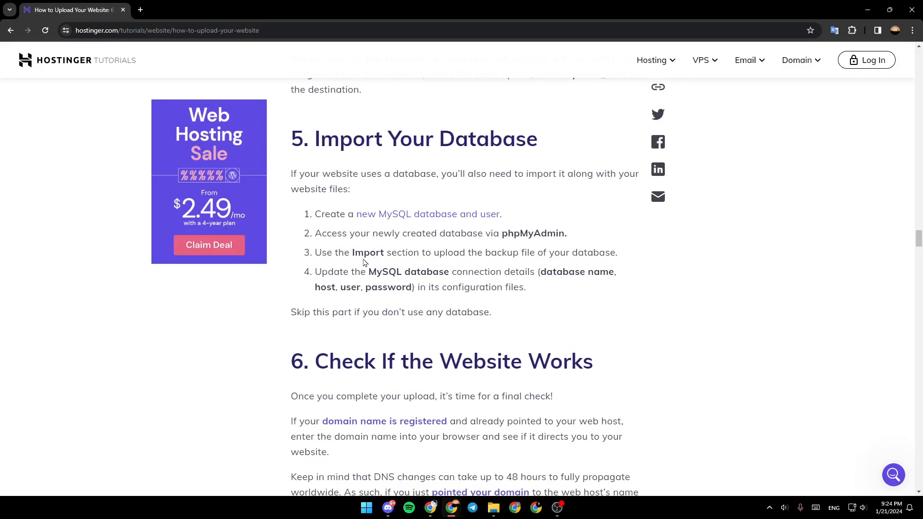
{"action": "mouse_move", "coordinate": [522, 267]}
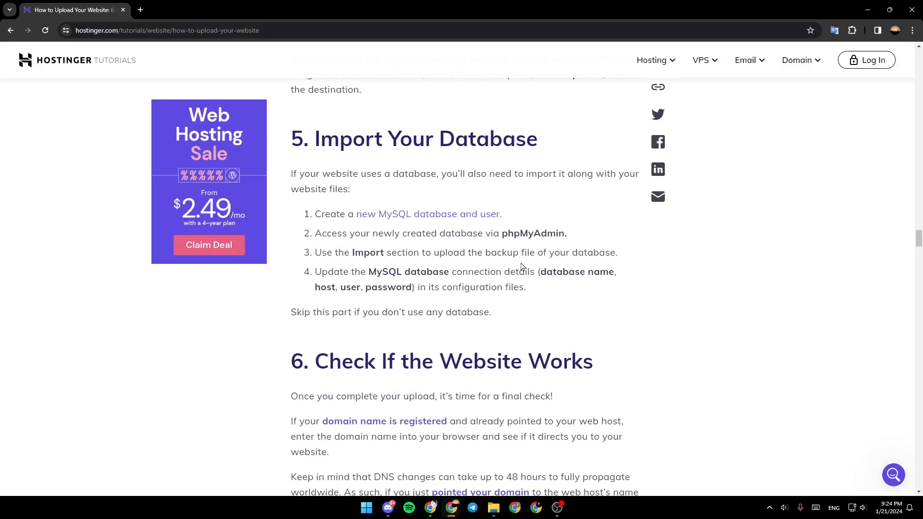
{"action": "mouse_move", "coordinate": [316, 277]}
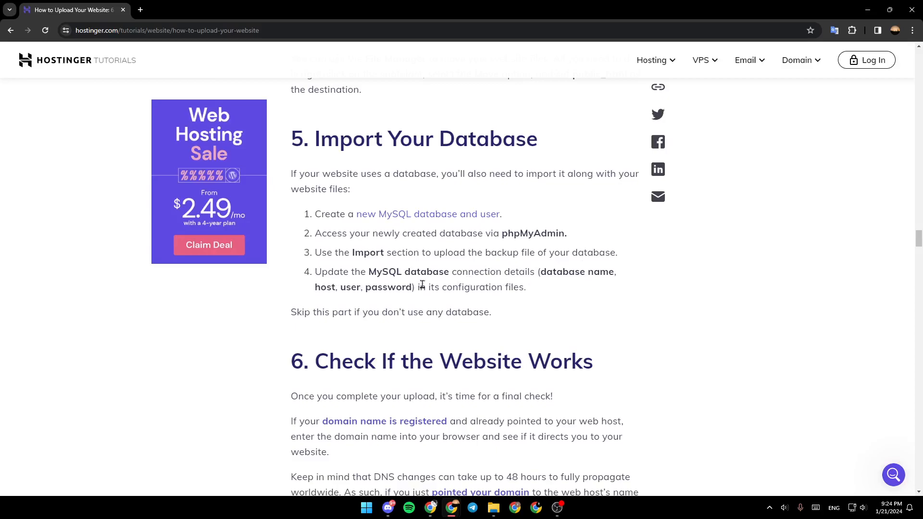
{"action": "mouse_move", "coordinate": [465, 300]}
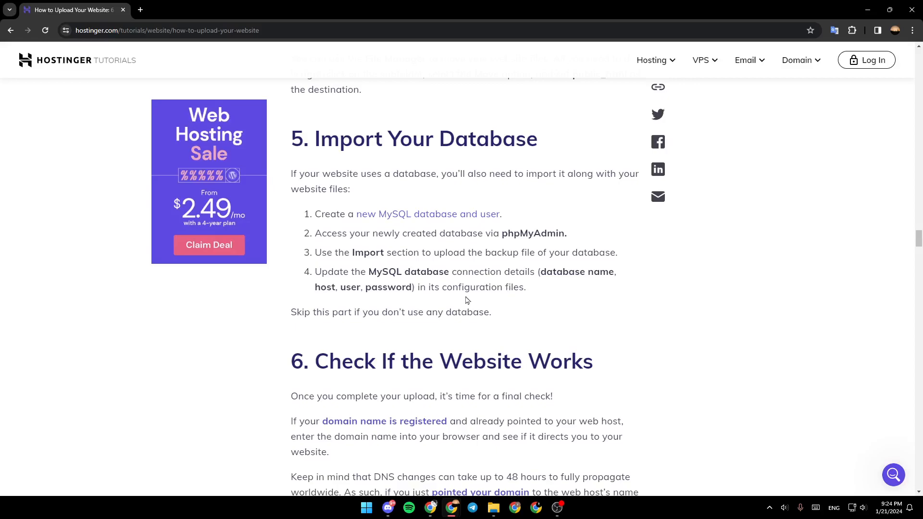
{"action": "scroll", "scroll_direction": "down", "scroll_amount": 3}
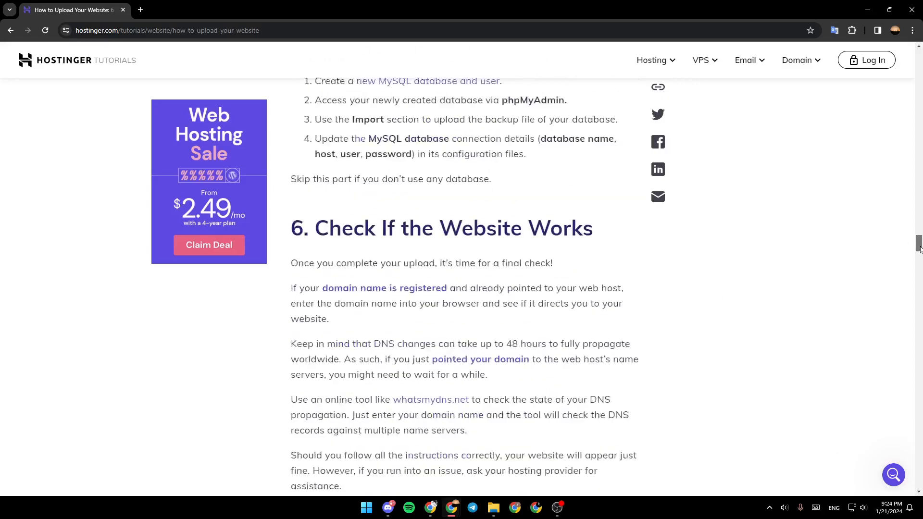
{"action": "scroll", "scroll_direction": "down", "scroll_amount": 3}
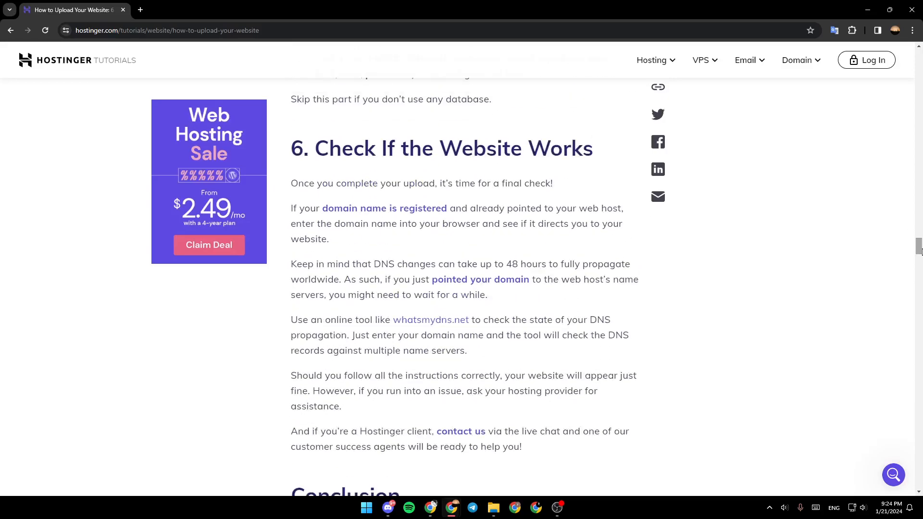